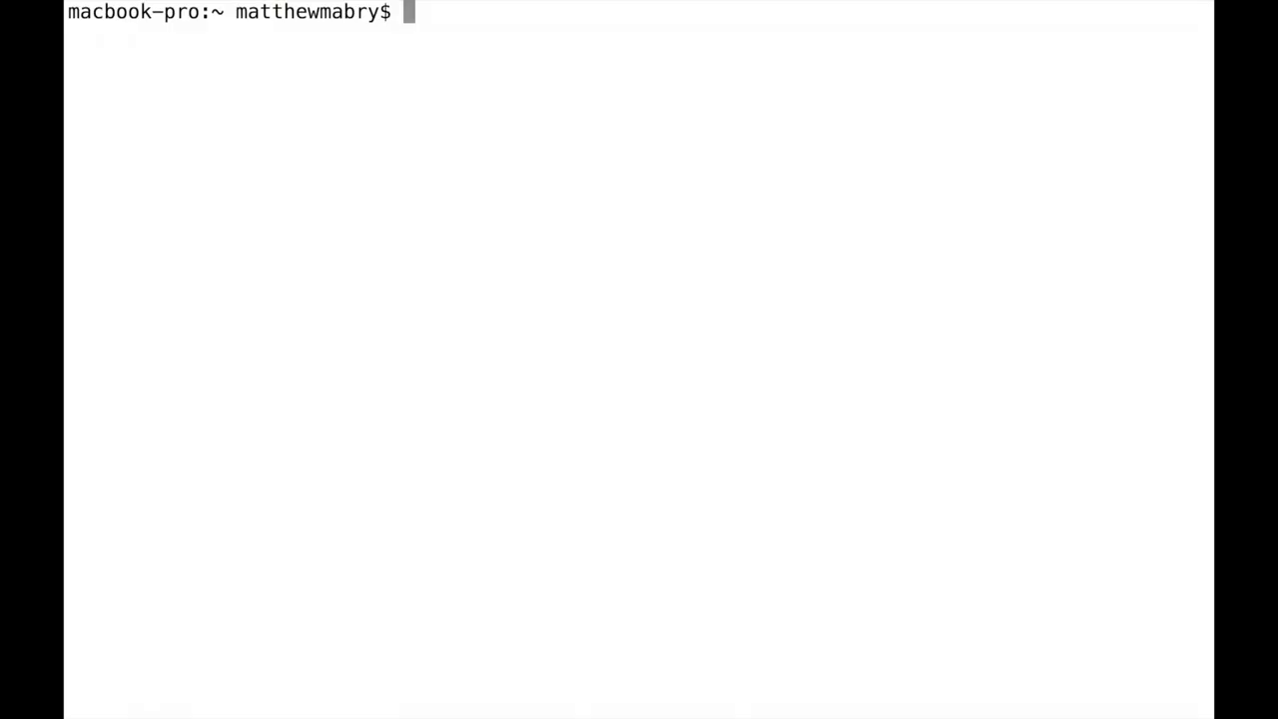
{"action": "type", "text": "ssh root@192.168.7.2"}
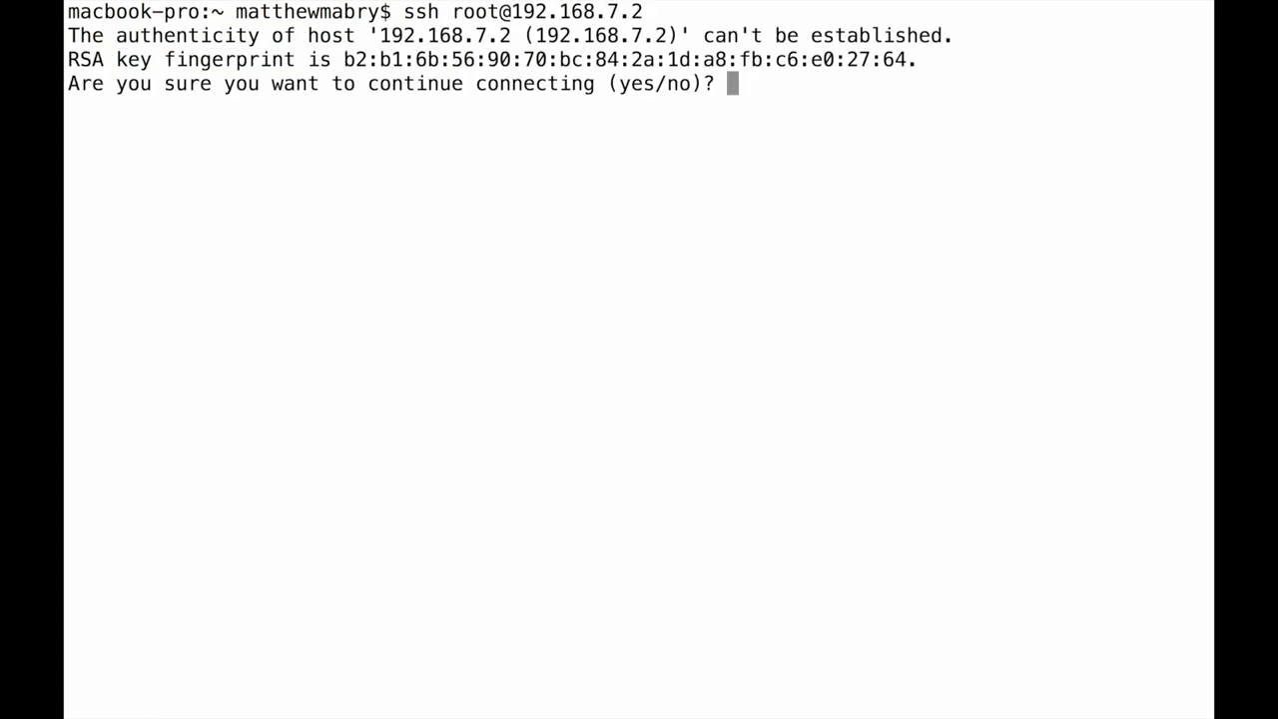
{"action": "type", "text": "yes"}
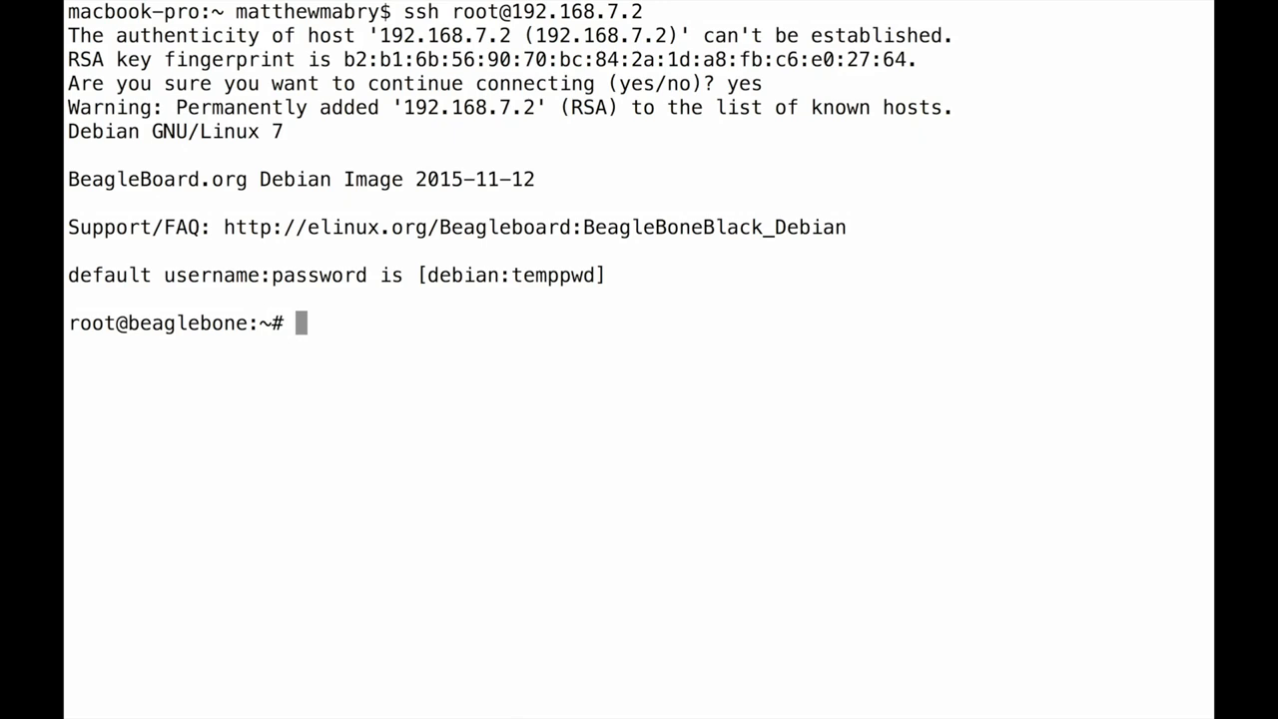
{"action": "type", "text": "git clone https"}
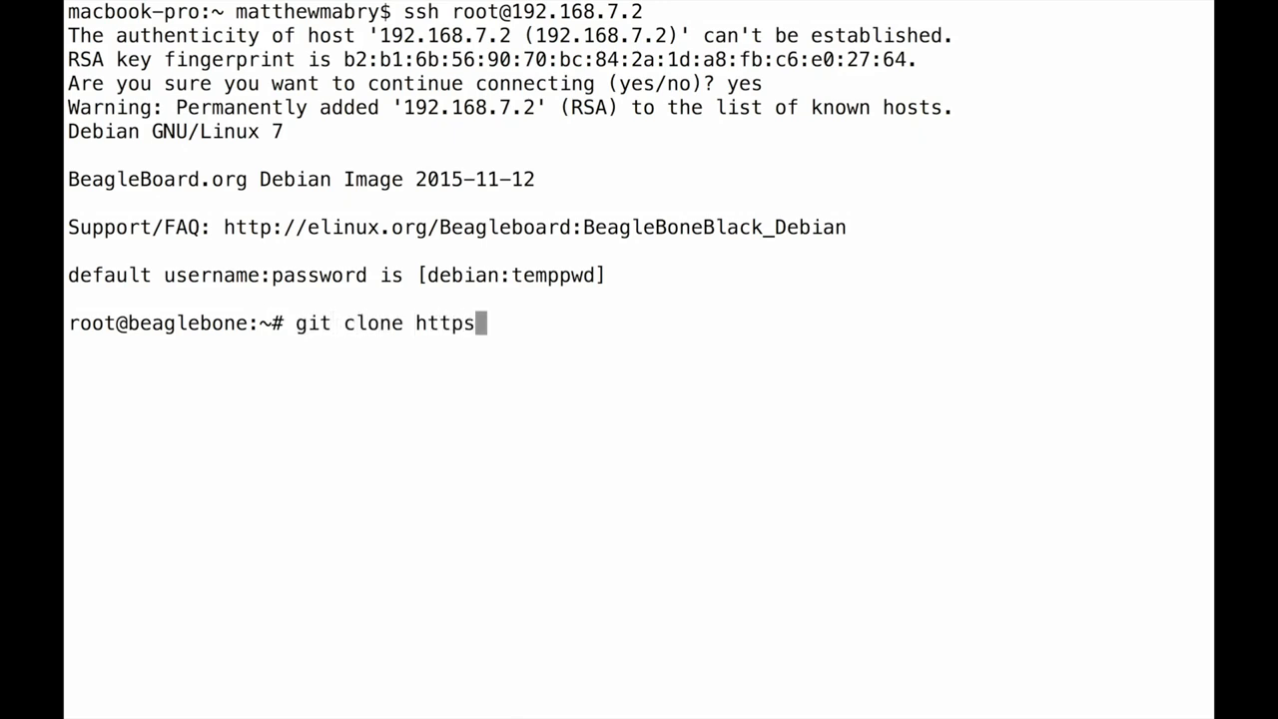
{"action": "type", "text": "://github.com/AlekM"}
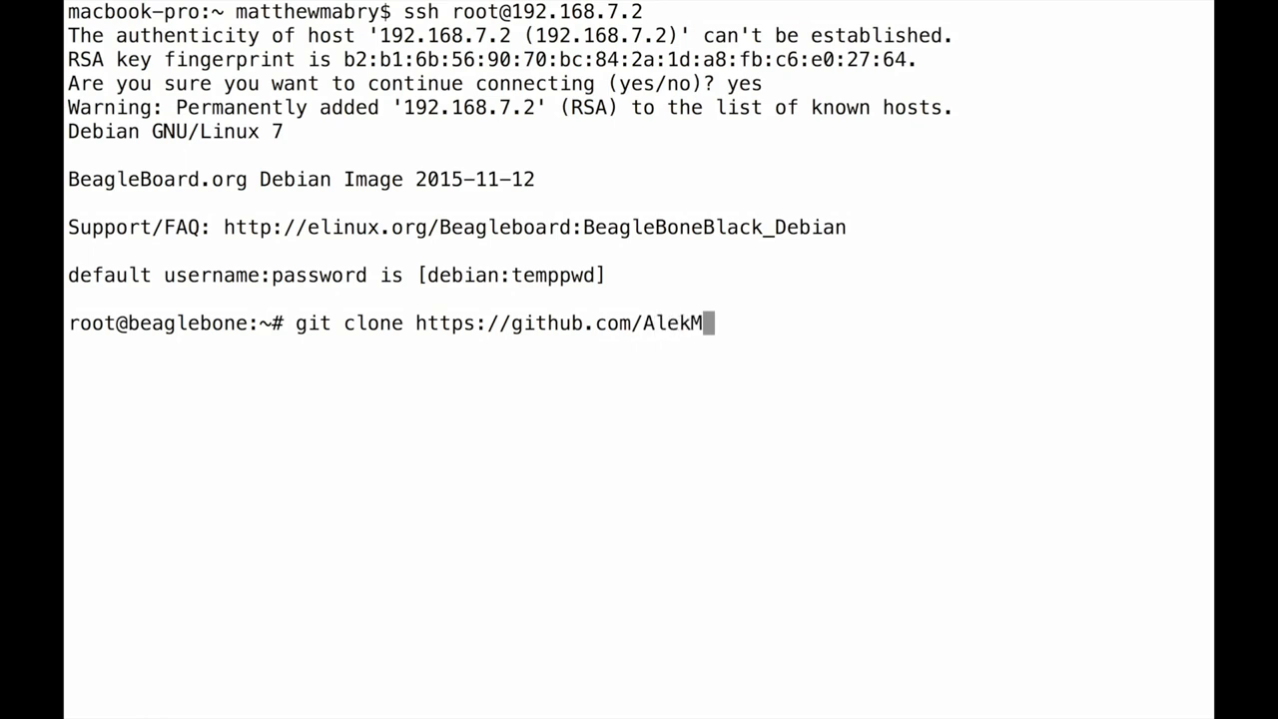
{"action": "type", "text": "abry/RobotHead.git"}
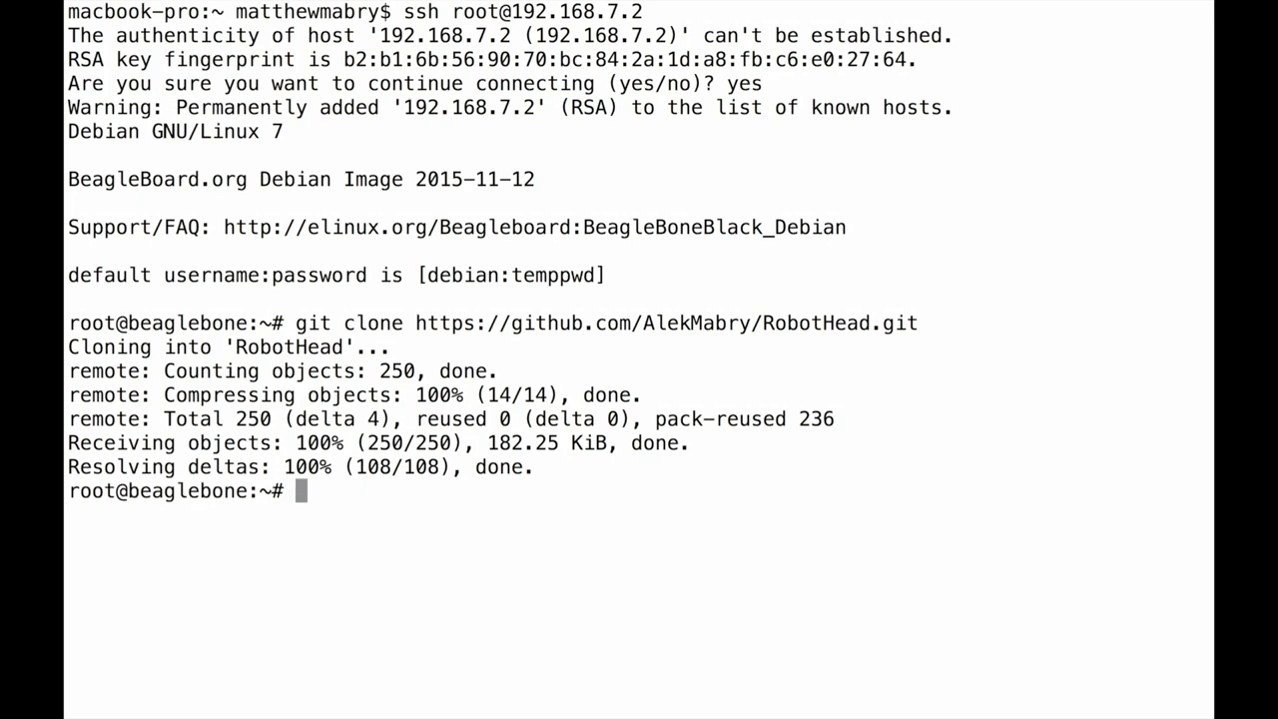
Change directory into RobotHead/Blob Detection
{"action": "type", "text": "cd RobotHead/"}
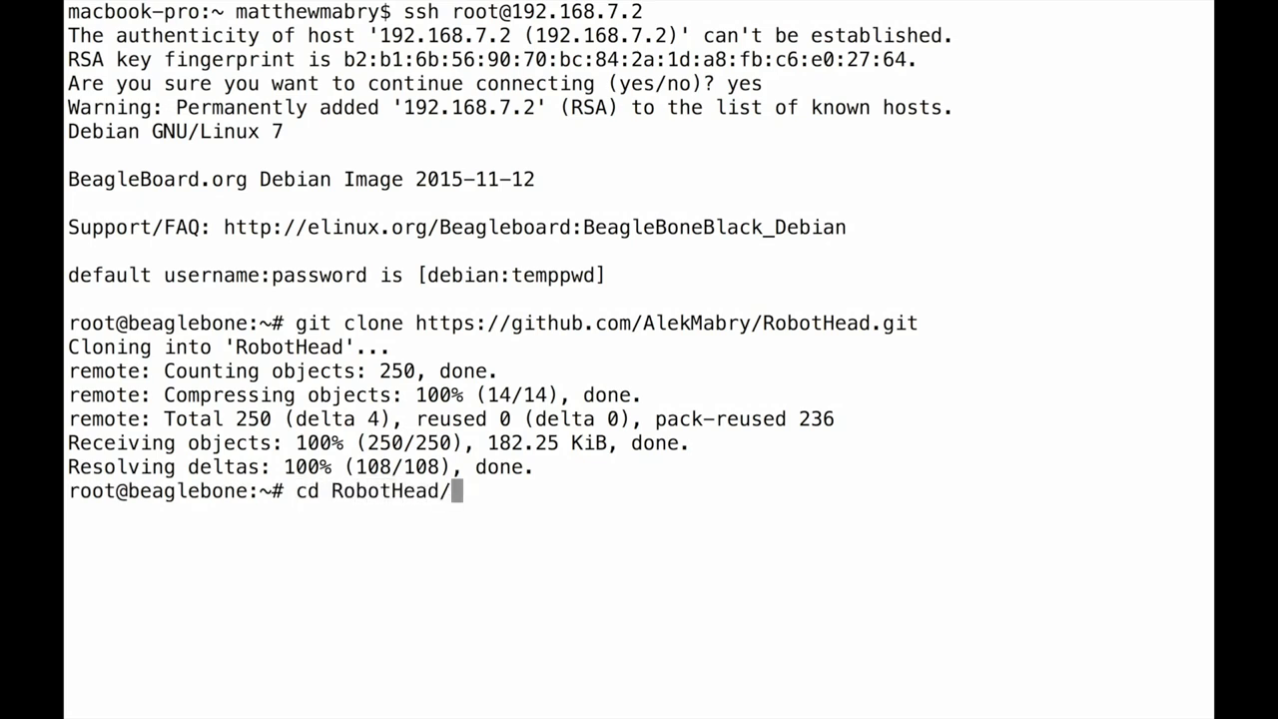
{"action": "type", "text": "Blob\\ Detection/"}
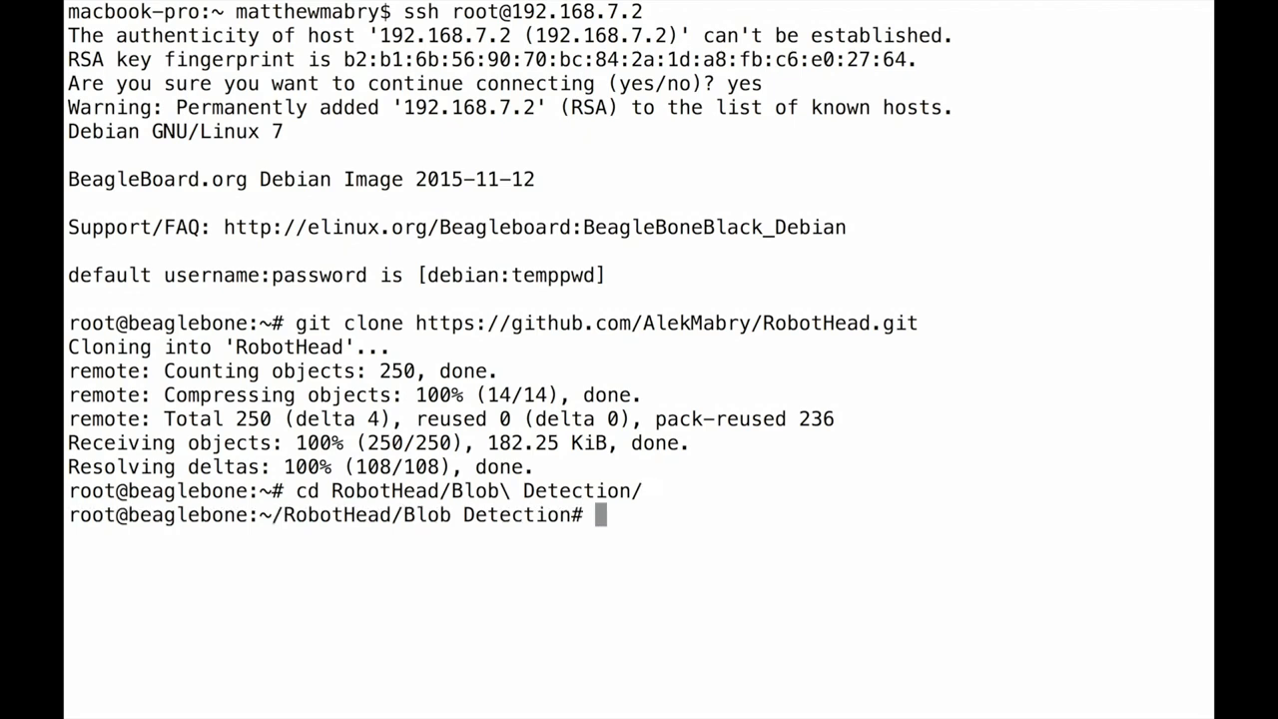
{"action": "type", "text": "nano hs"}
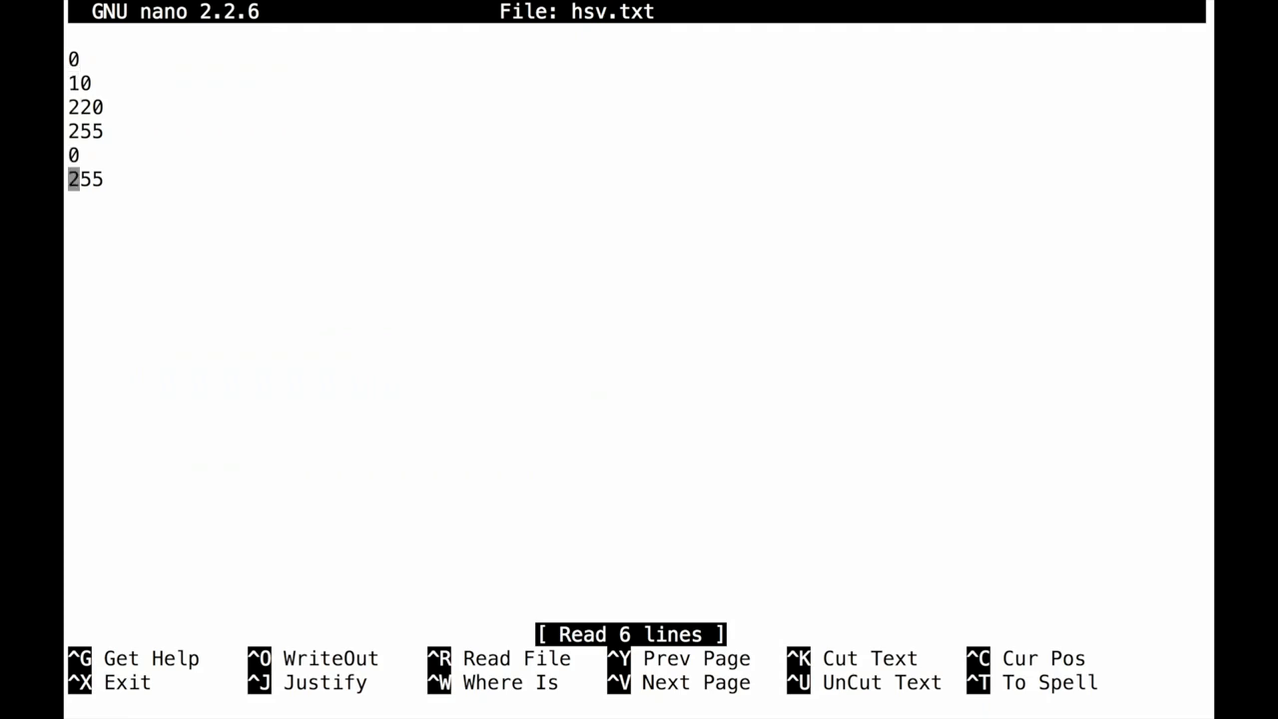
{"action": "key", "text": "ctrl+x"}
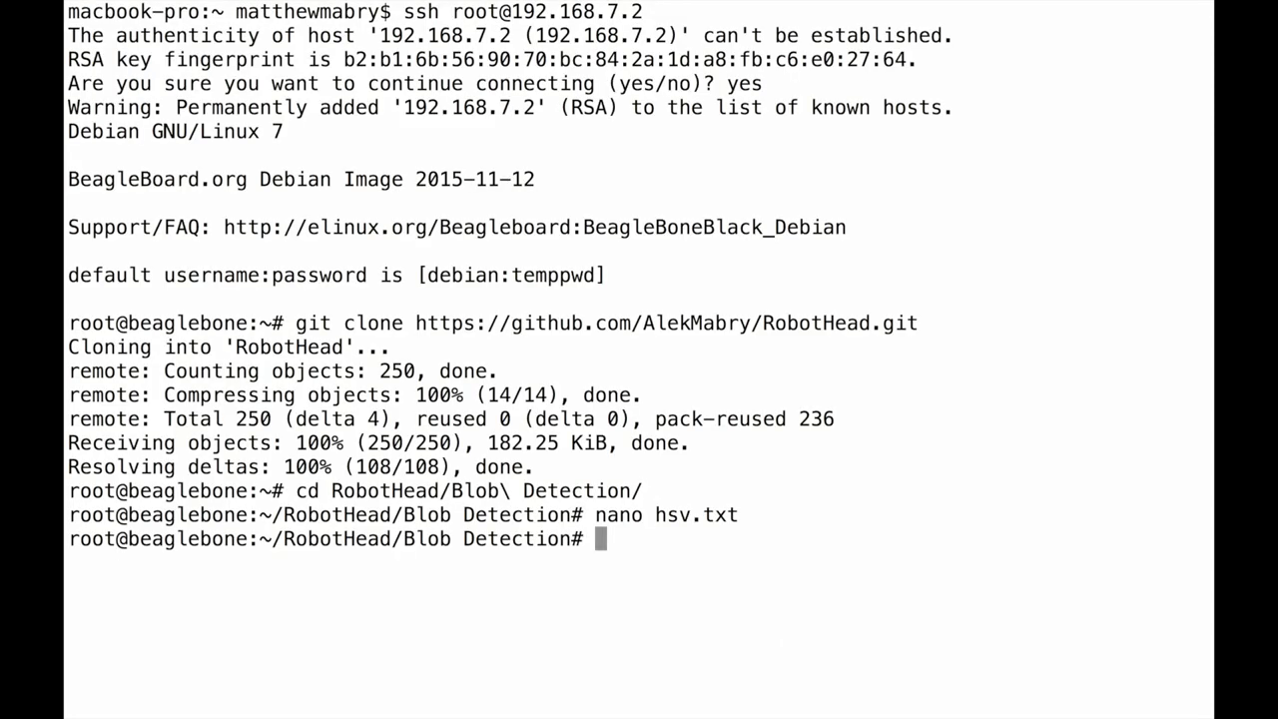
Edit debug.txt in nano, changing its value from 0 to 2, and save the file
{"action": "type", "text": "nano"}
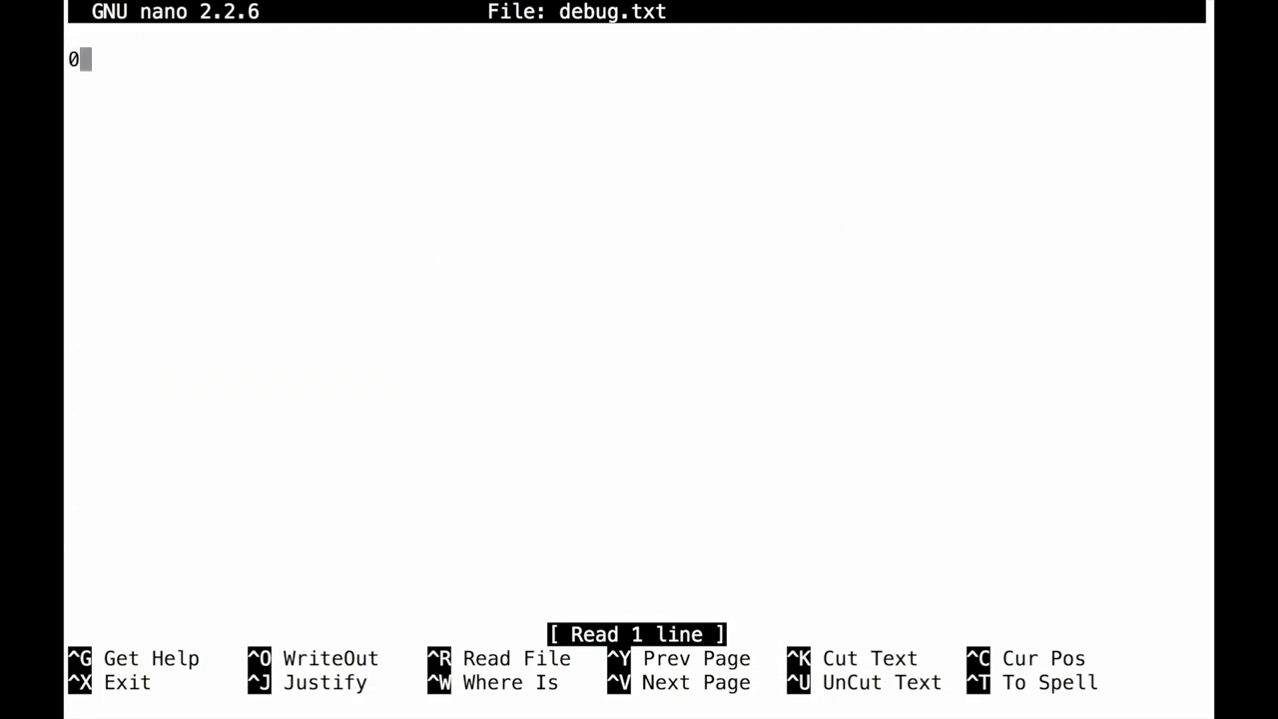
{"action": "type", "text": "1"}
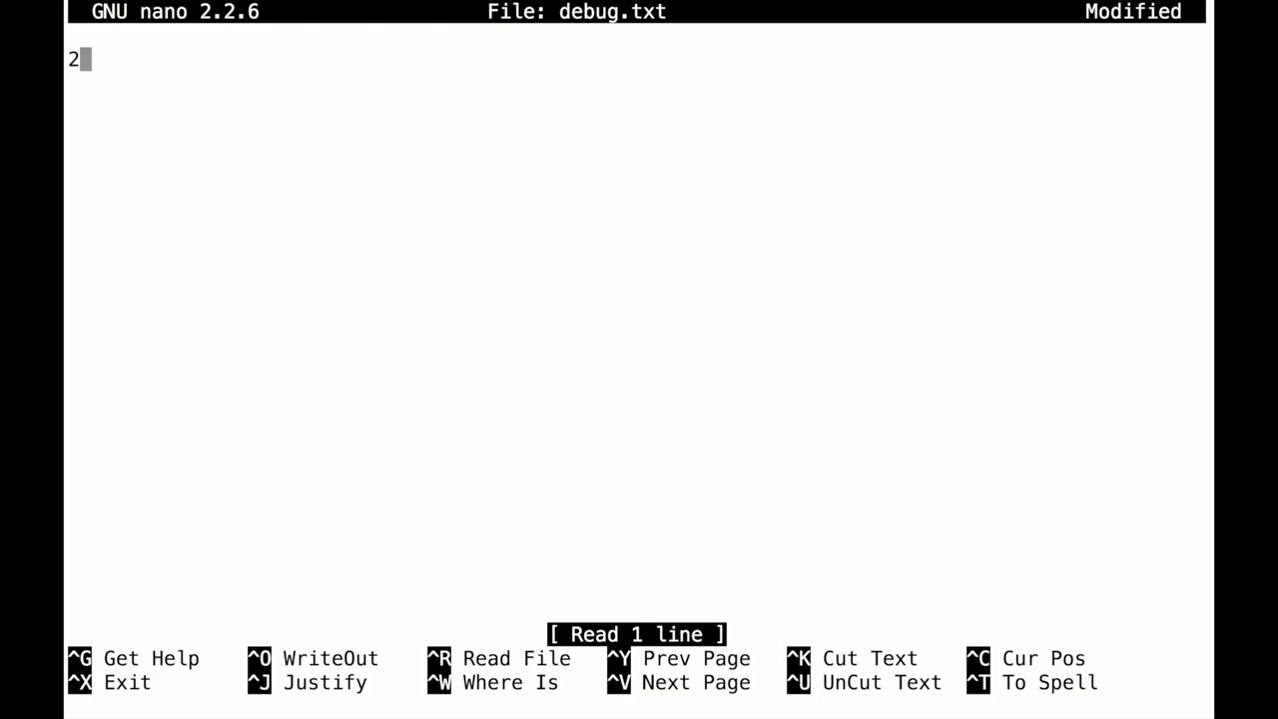
{"action": "key", "text": "ctrl+o"}
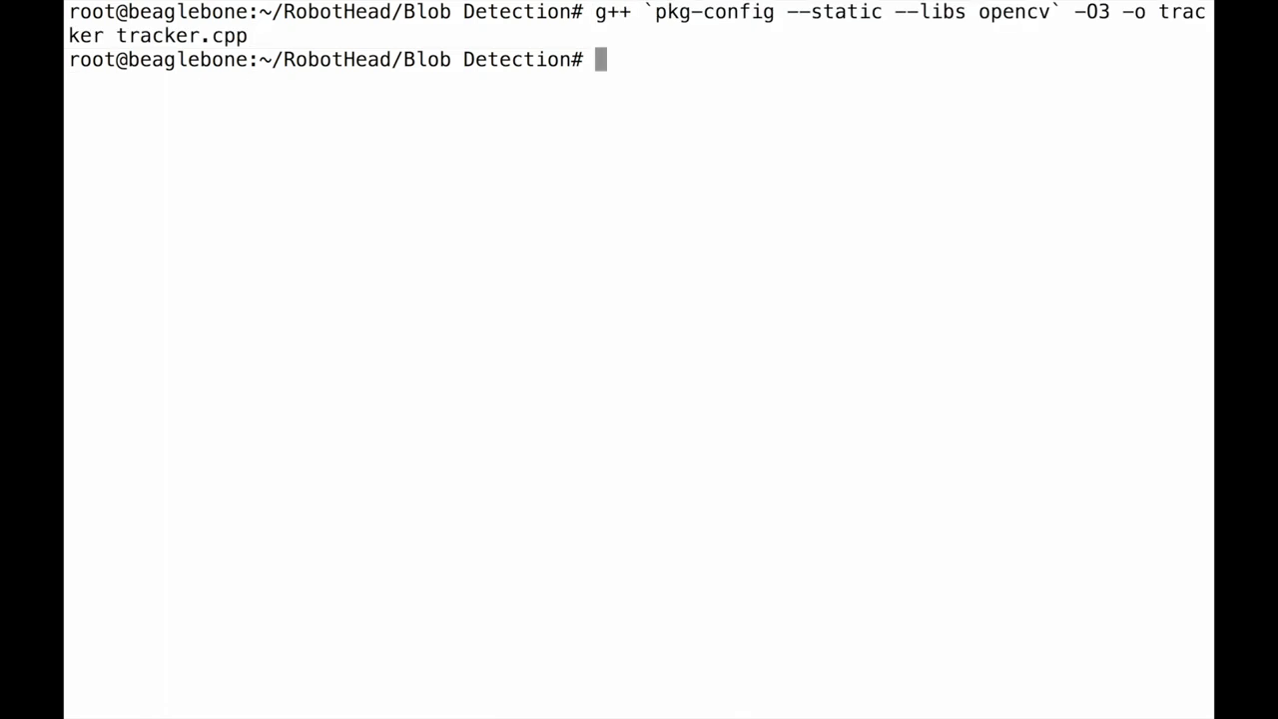
Run ./tracker so it prints the ball's coordinate pairs
{"action": "type", "text": "./tr"}
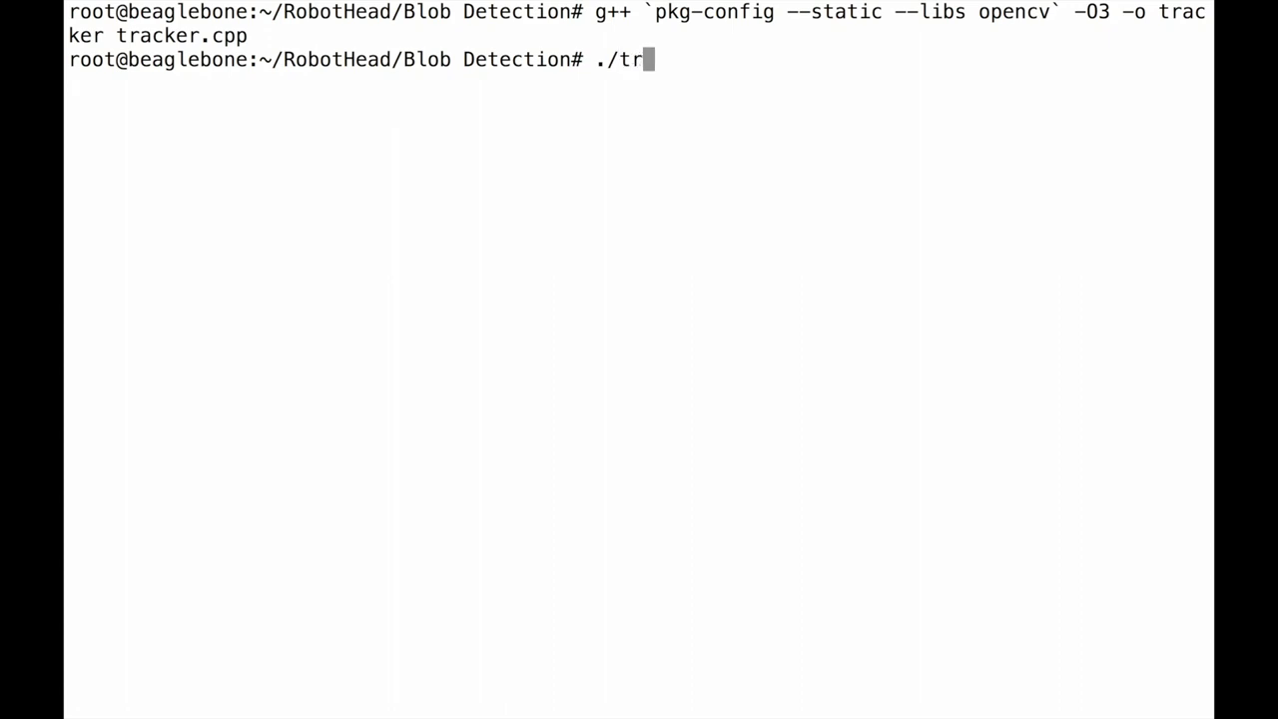
{"action": "type", "text": "acker"}
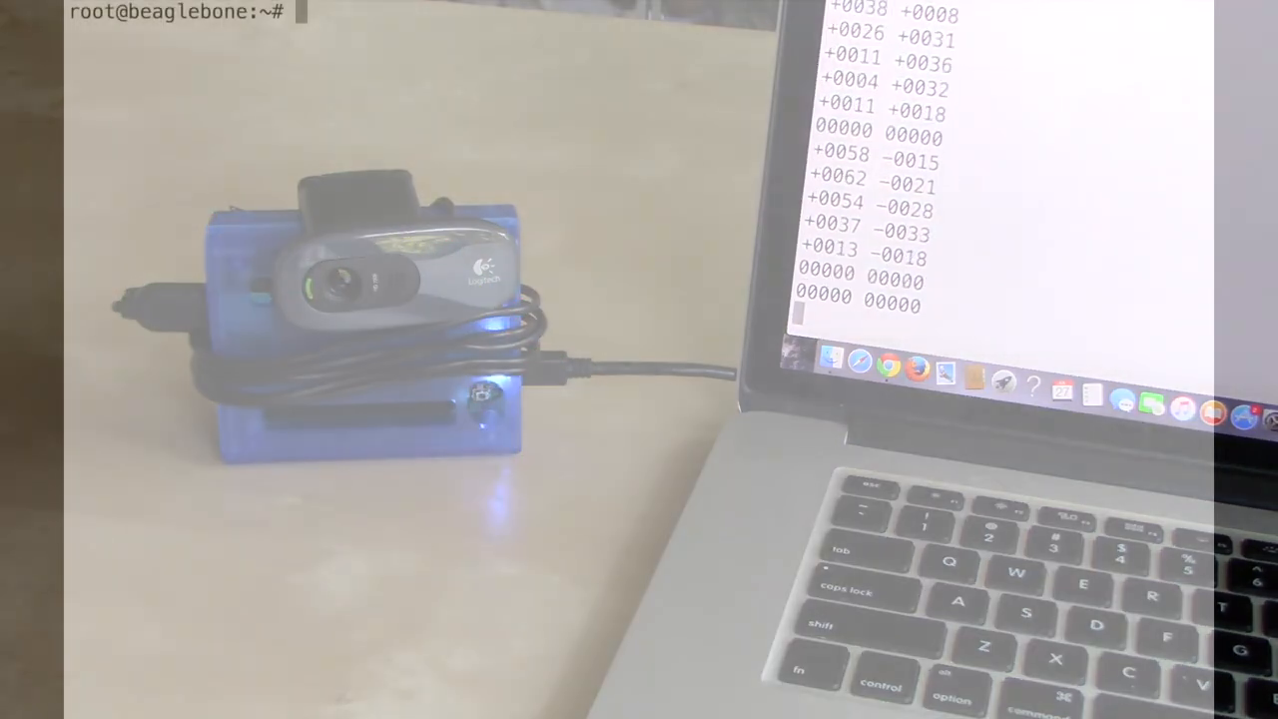
{"action": "type", "text": "ssh -X root@1"}
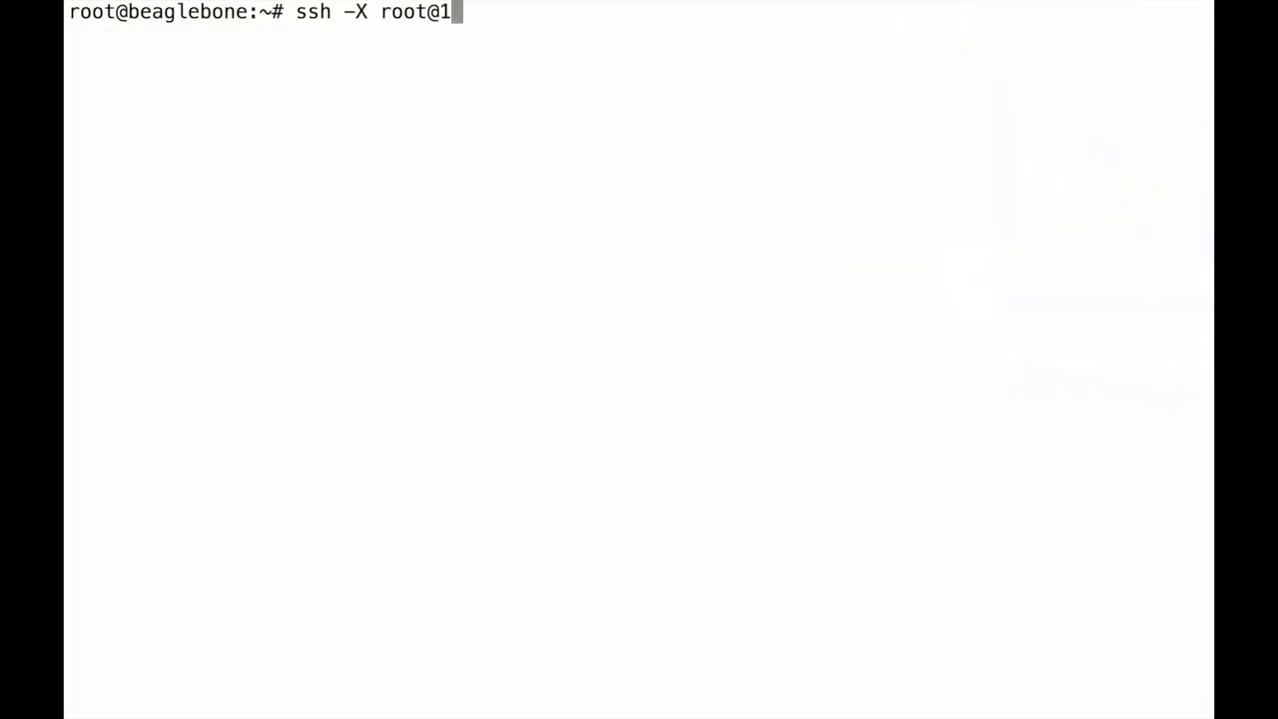
{"action": "key", "text": "Return"}
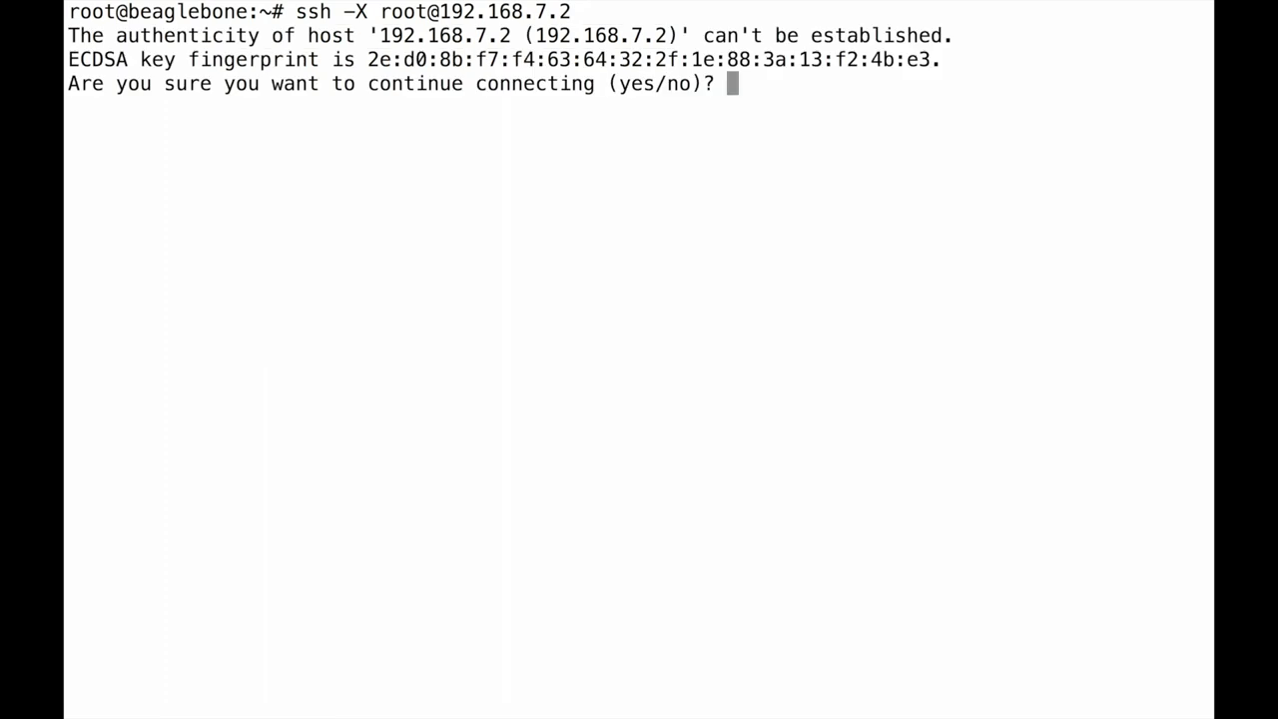